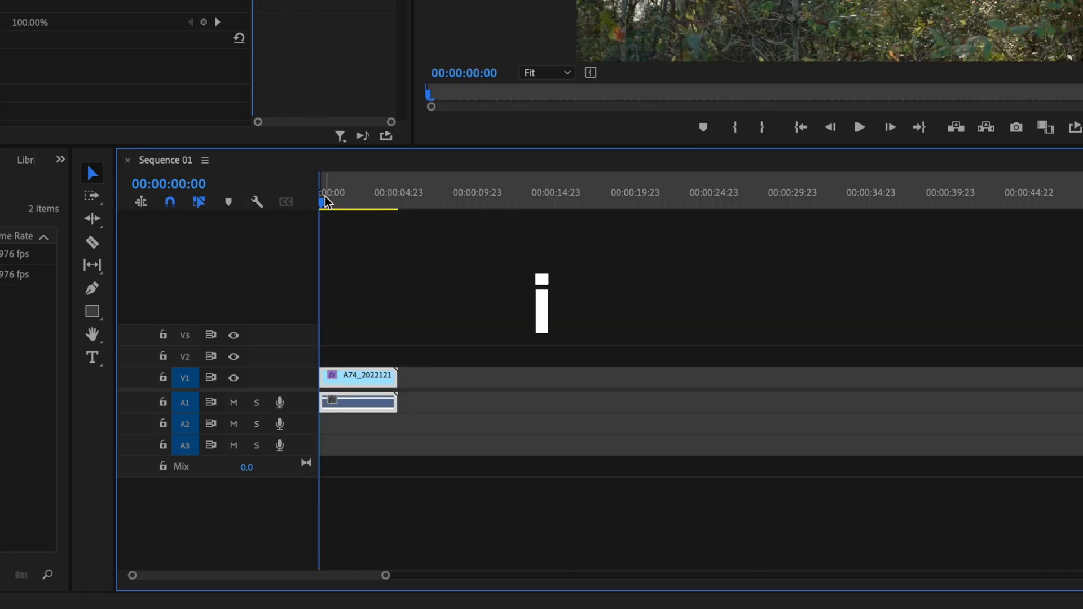
Open export settings for Sequence 01, name the file Test.mp4, and confirm the 08 FINALS location
click(397, 202)
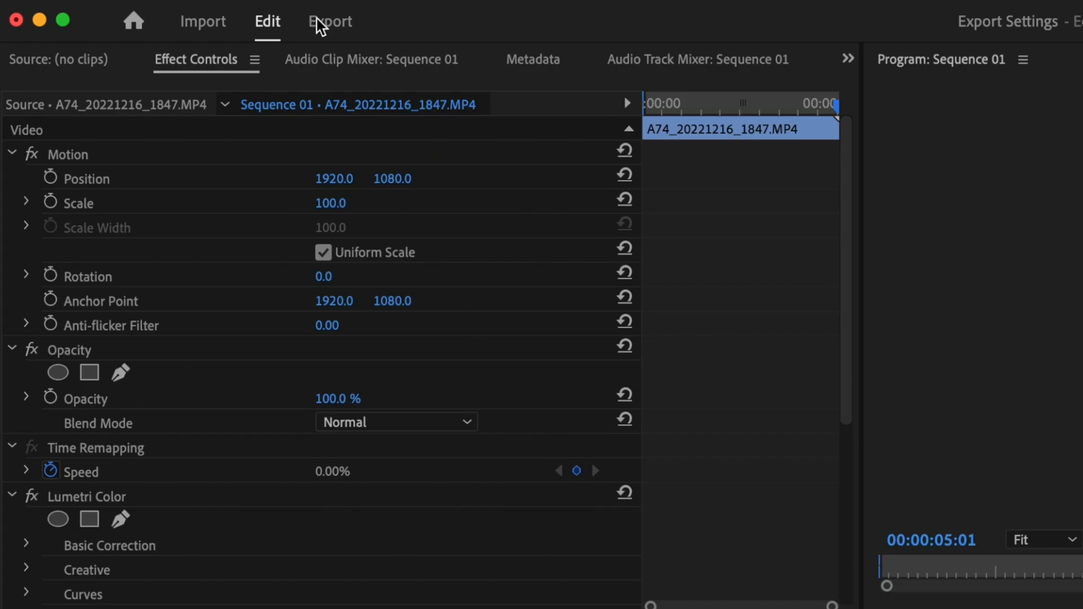
click(330, 22)
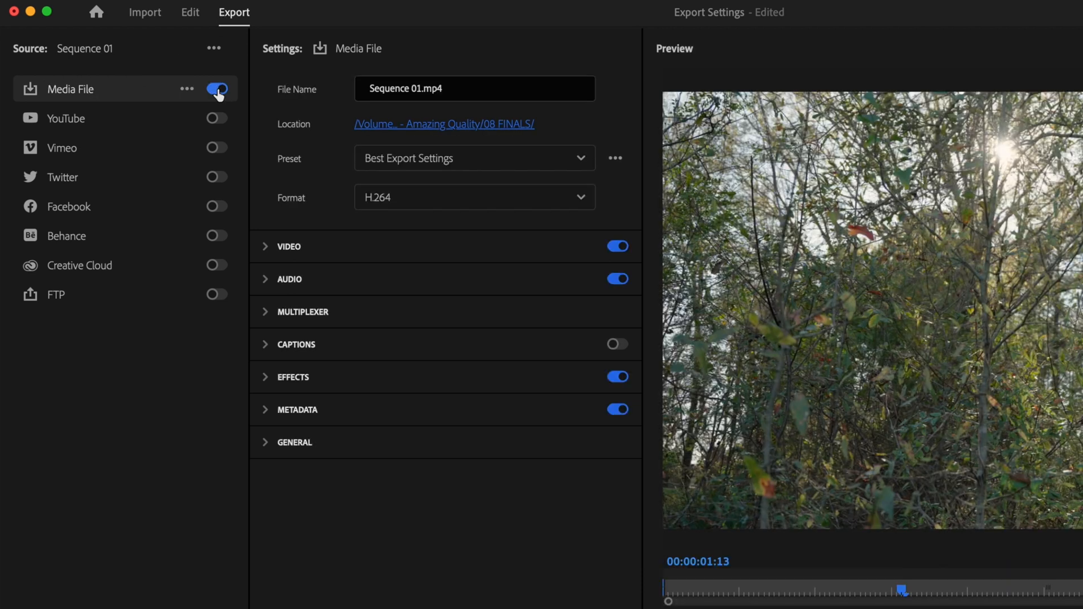
mouse_move(270, 78)
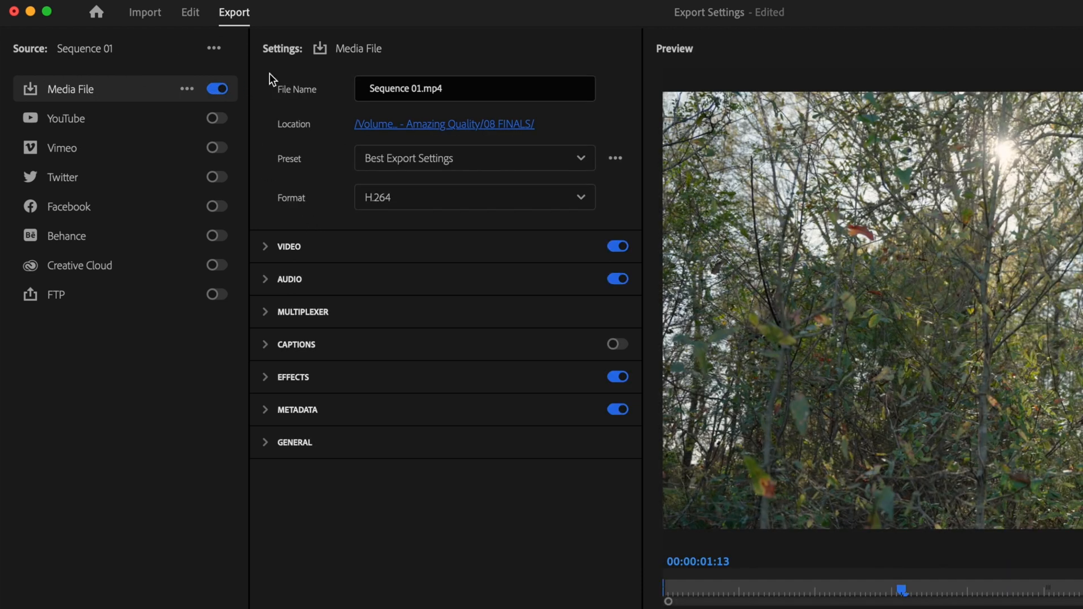
click(474, 88)
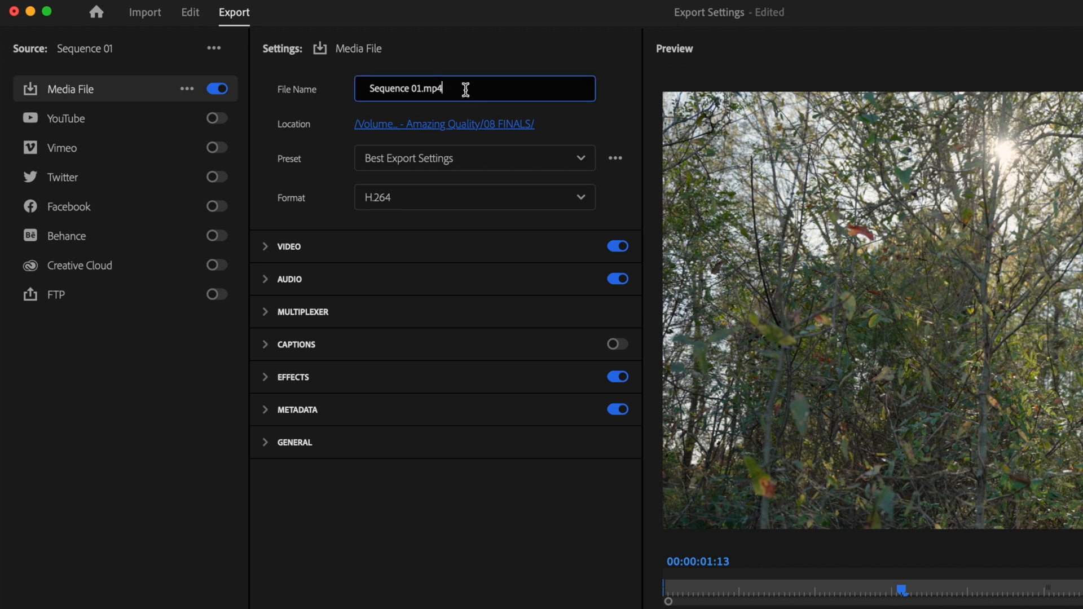
text(Test)
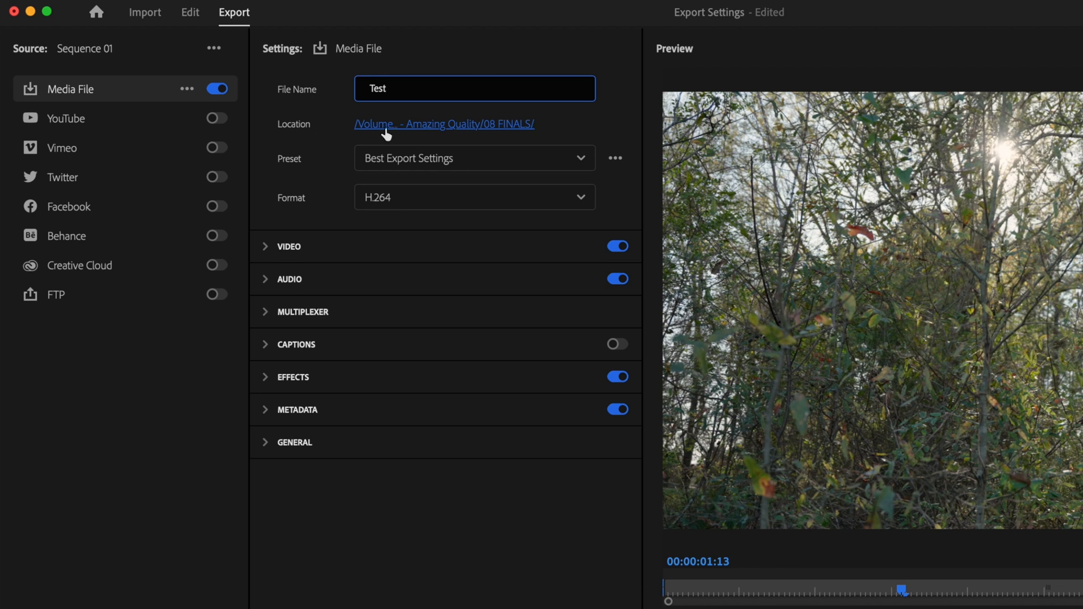
click(444, 123)
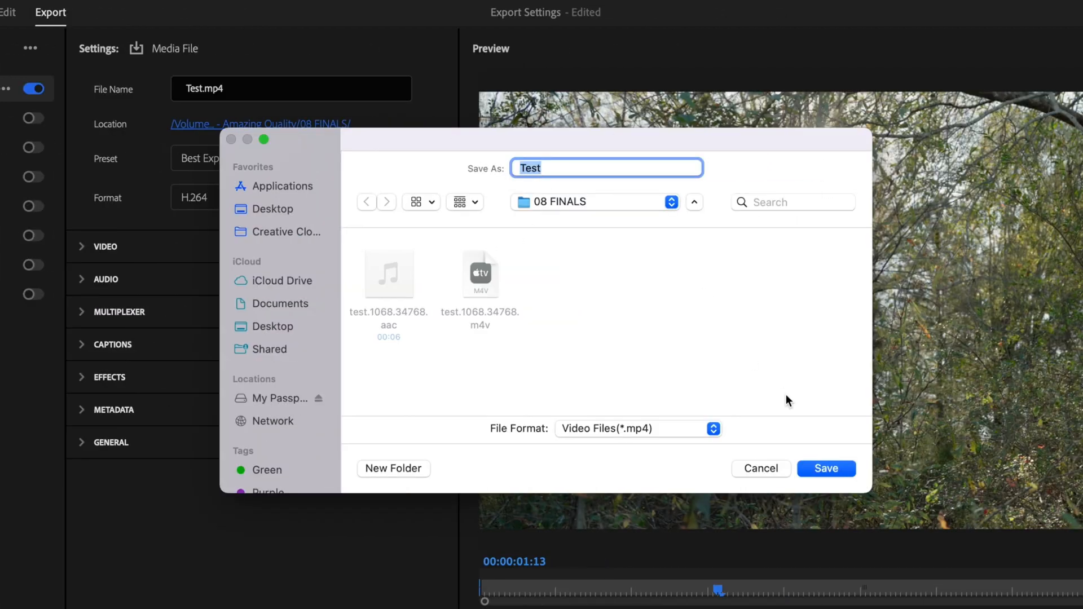
click(825, 468)
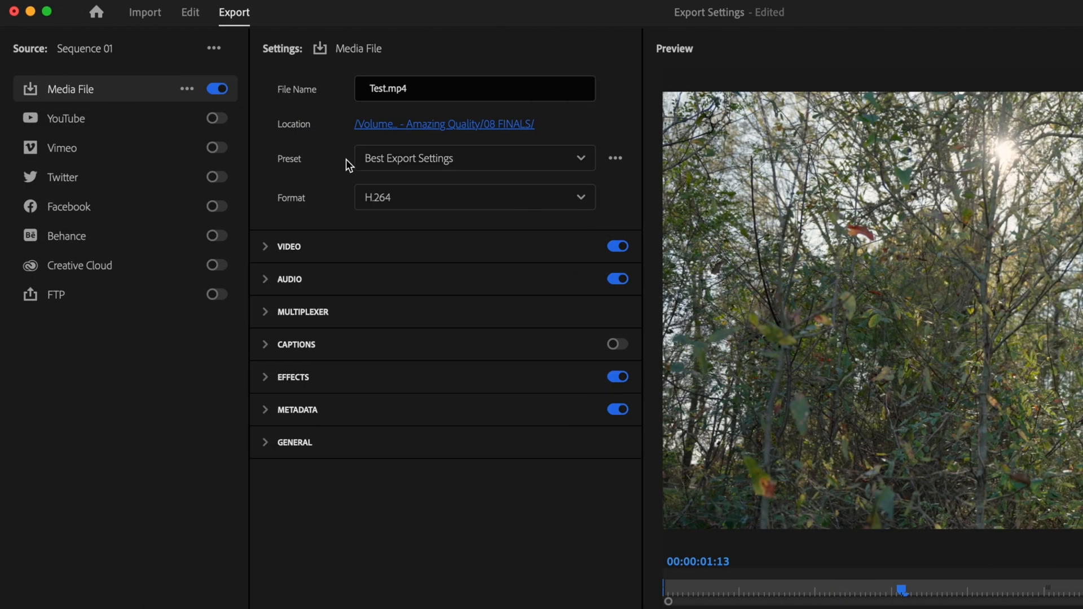
mouse_move(335, 207)
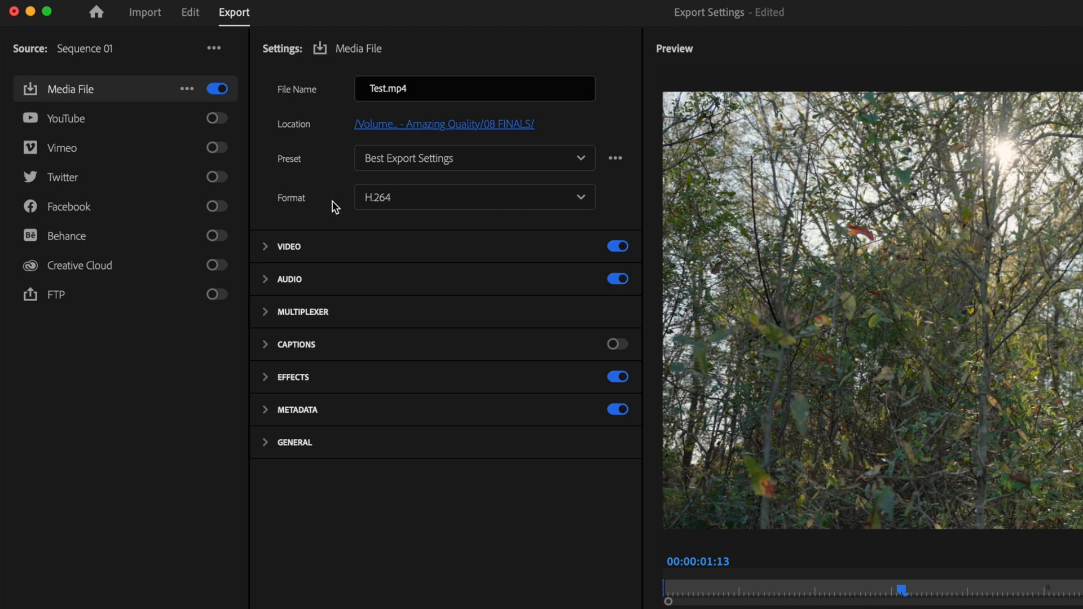
Choose HEVC (H.265) from the Format list in place of H.264
click(474, 197)
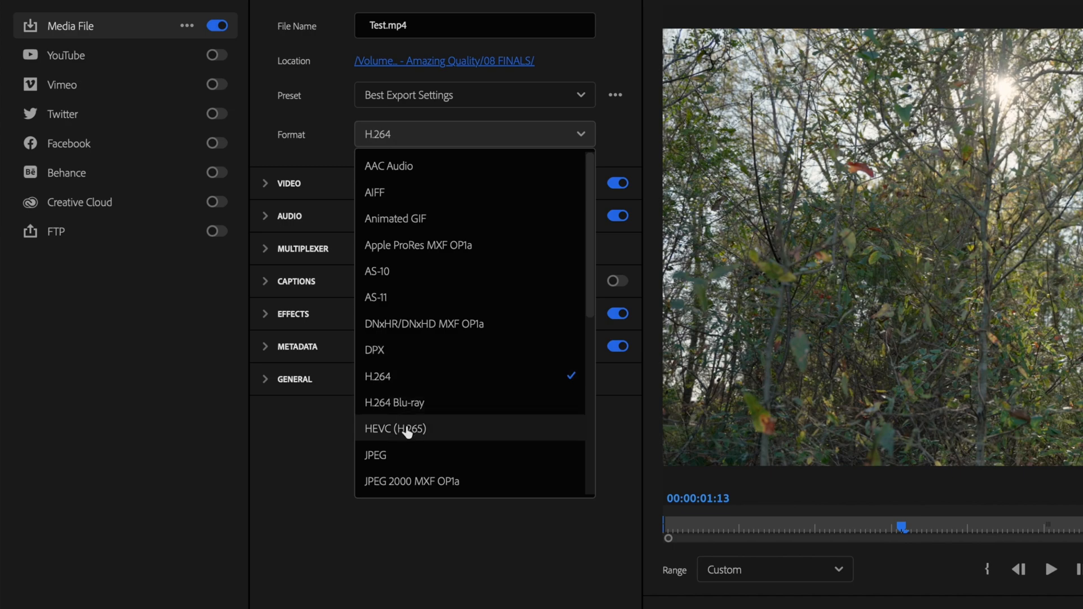
click(396, 428)
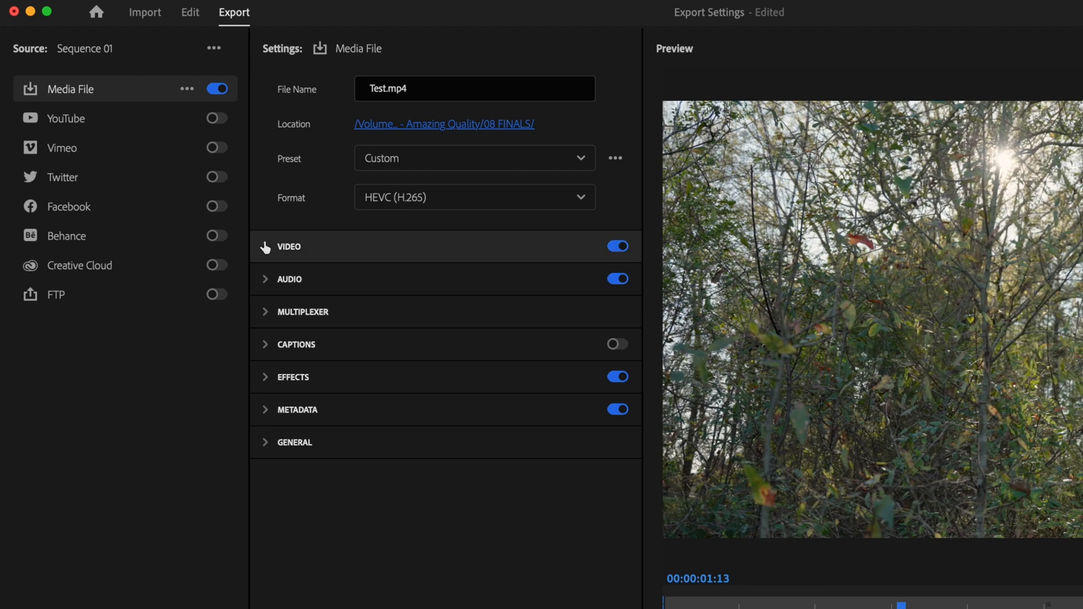
Keep frame size (UHD 3840x2160) and 23.976 fps matching source, and enable Render at Maximum Depth
click(289, 247)
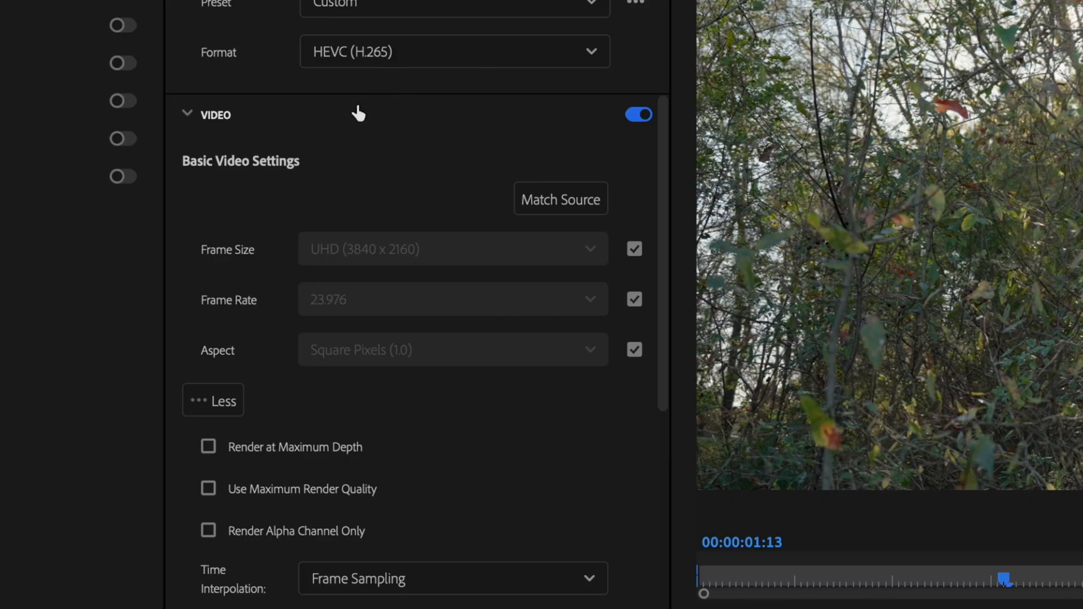
mouse_move(425, 209)
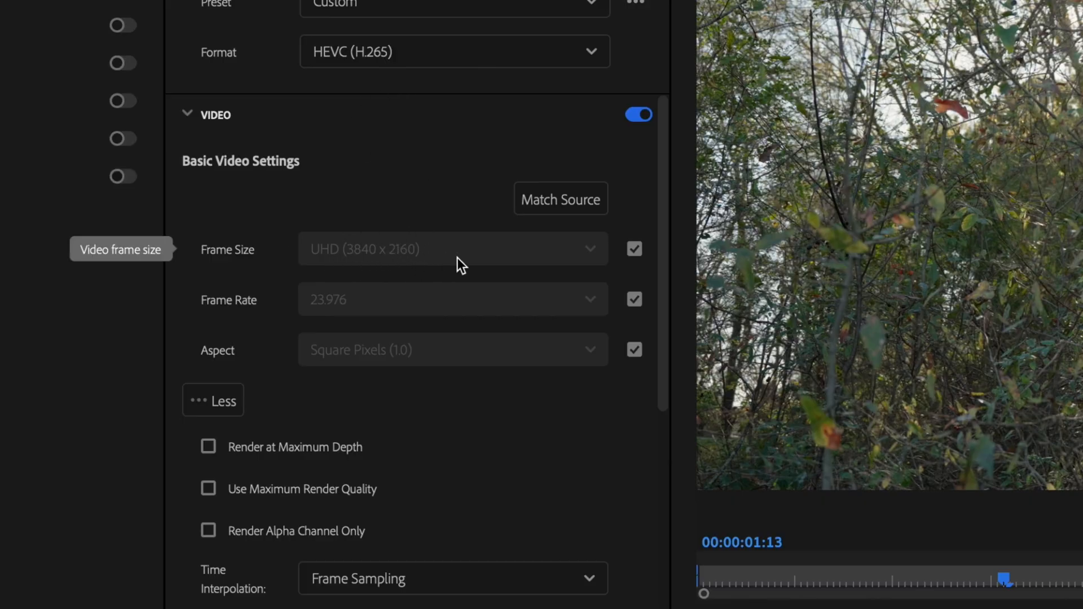
click(633, 250)
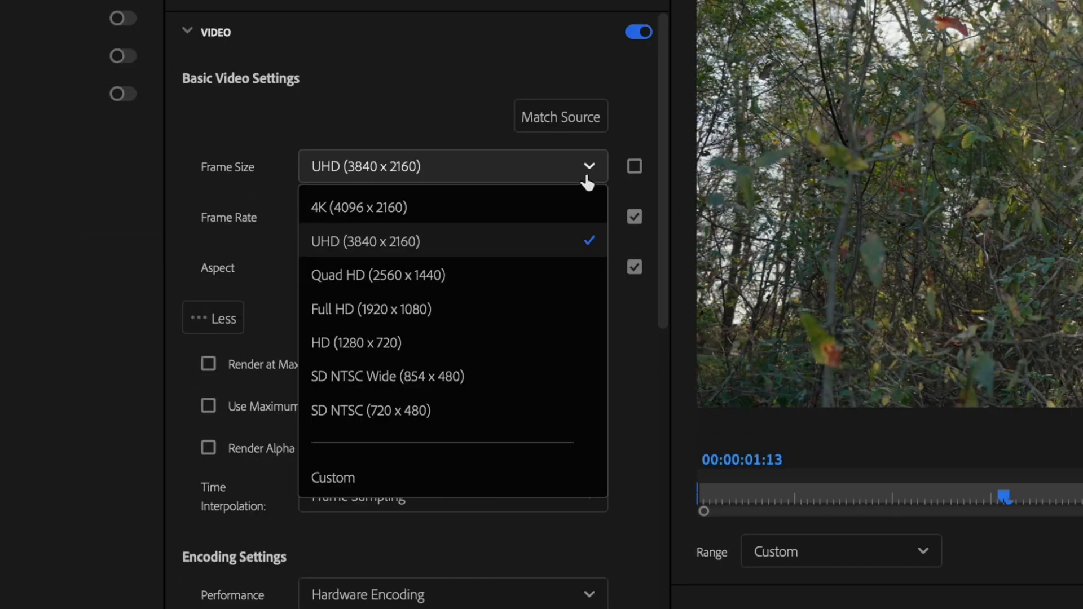
click(332, 477)
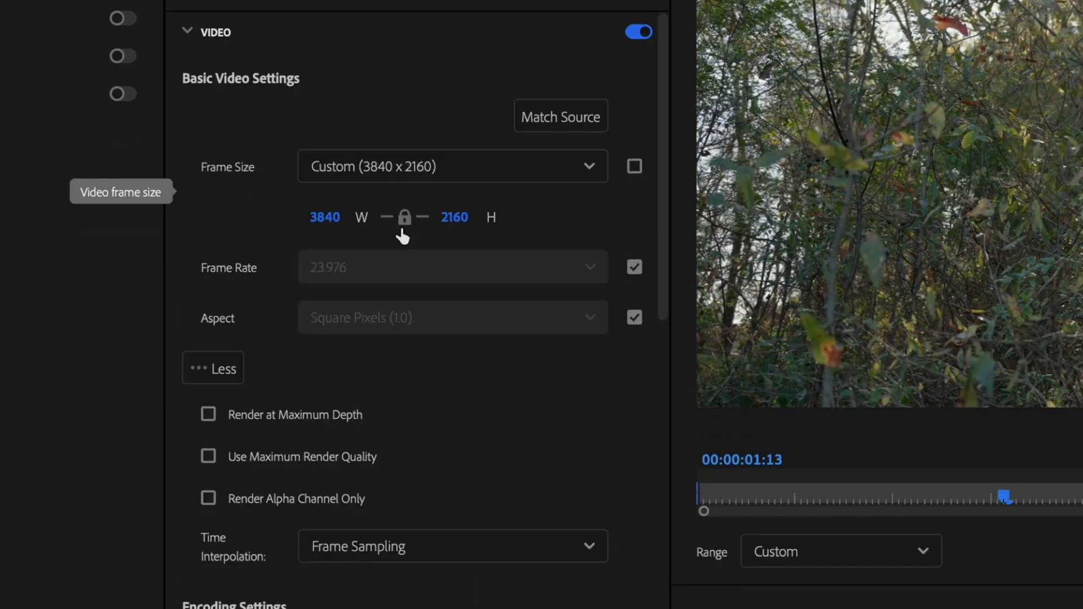
click(326, 216)
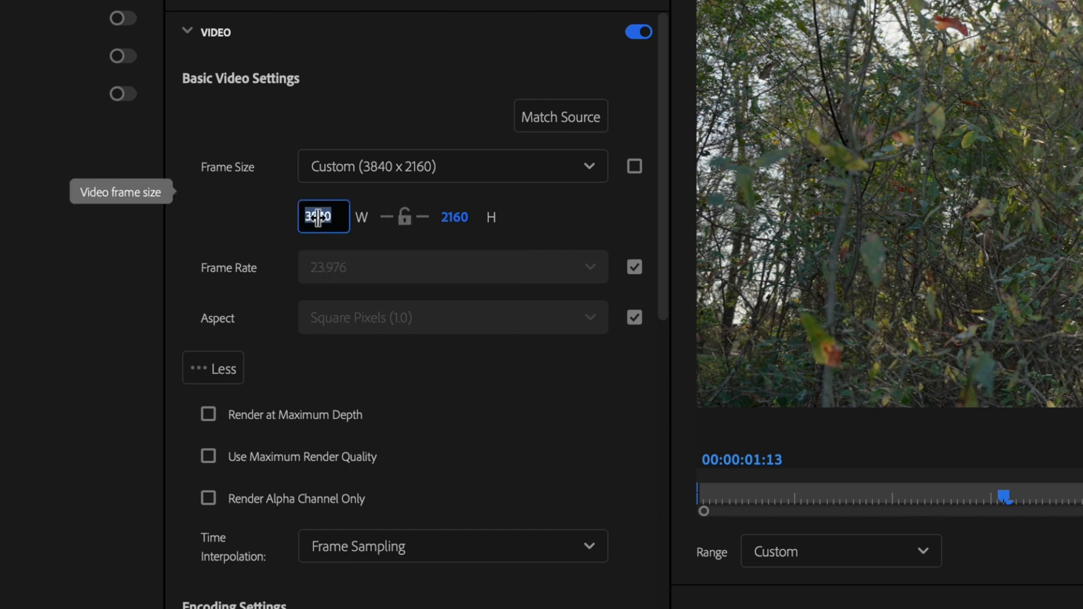
click(455, 216)
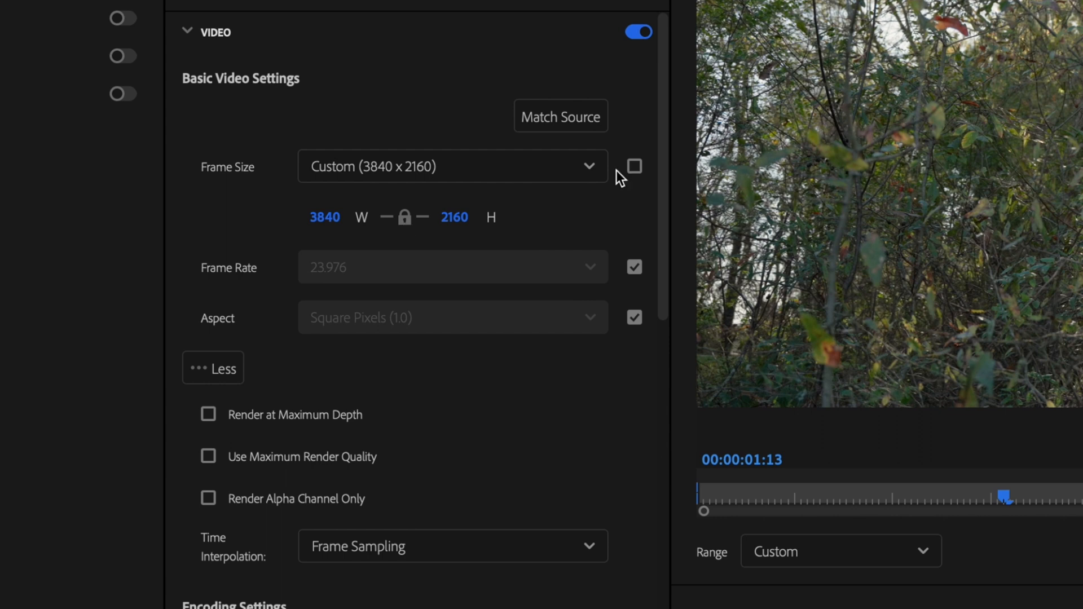
click(634, 166)
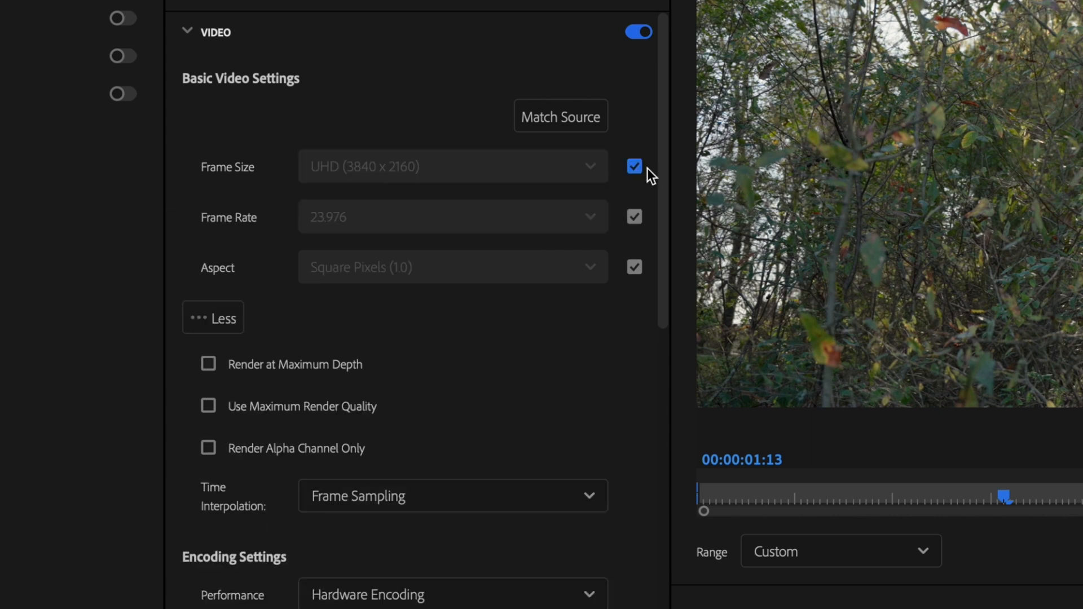
mouse_move(412, 228)
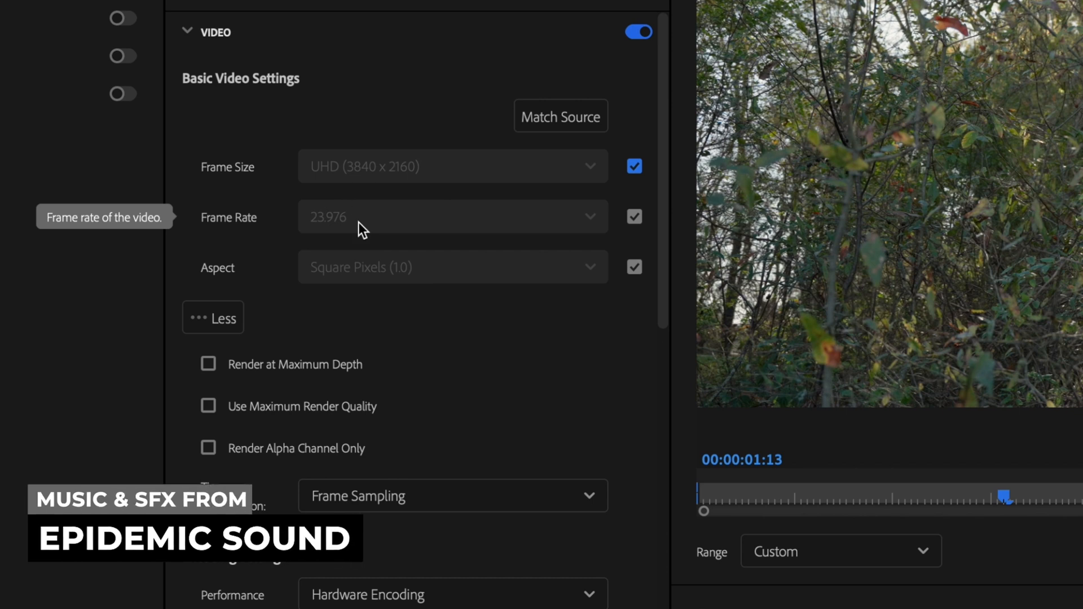
mouse_move(525, 232)
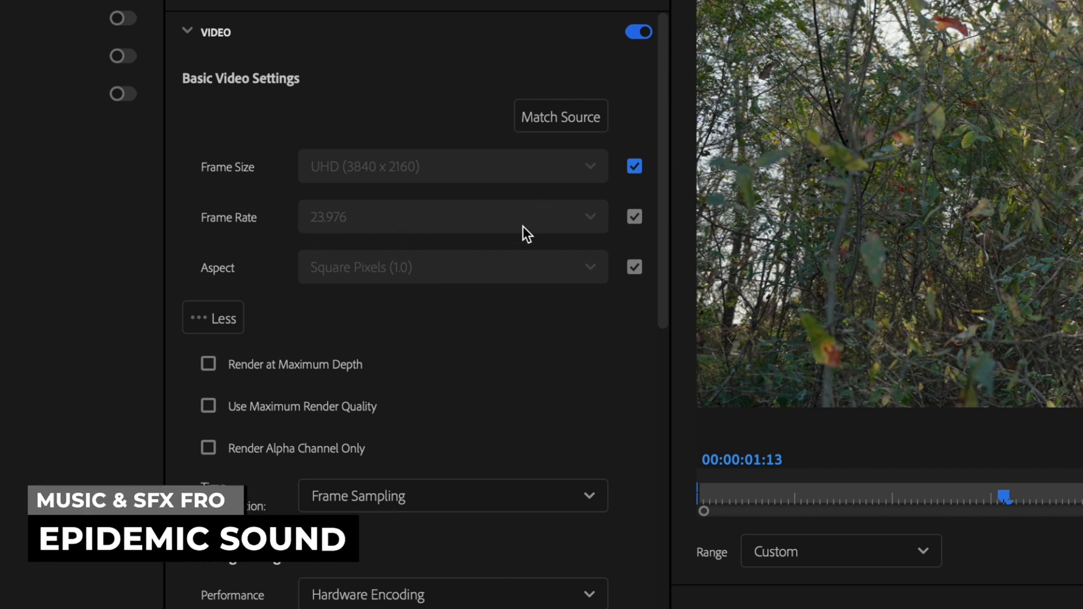
click(591, 216)
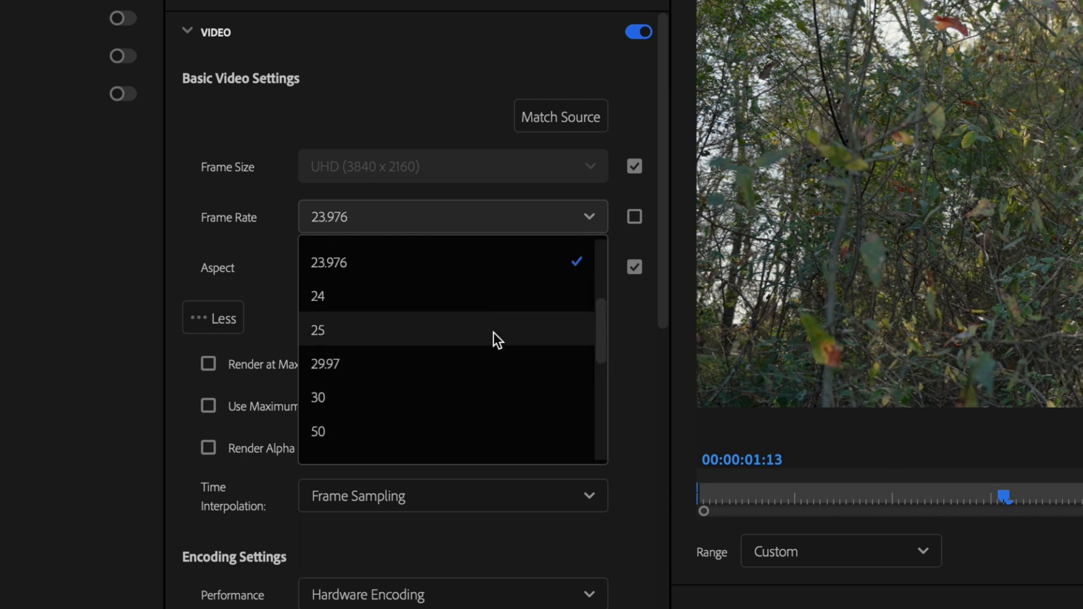
click(634, 216)
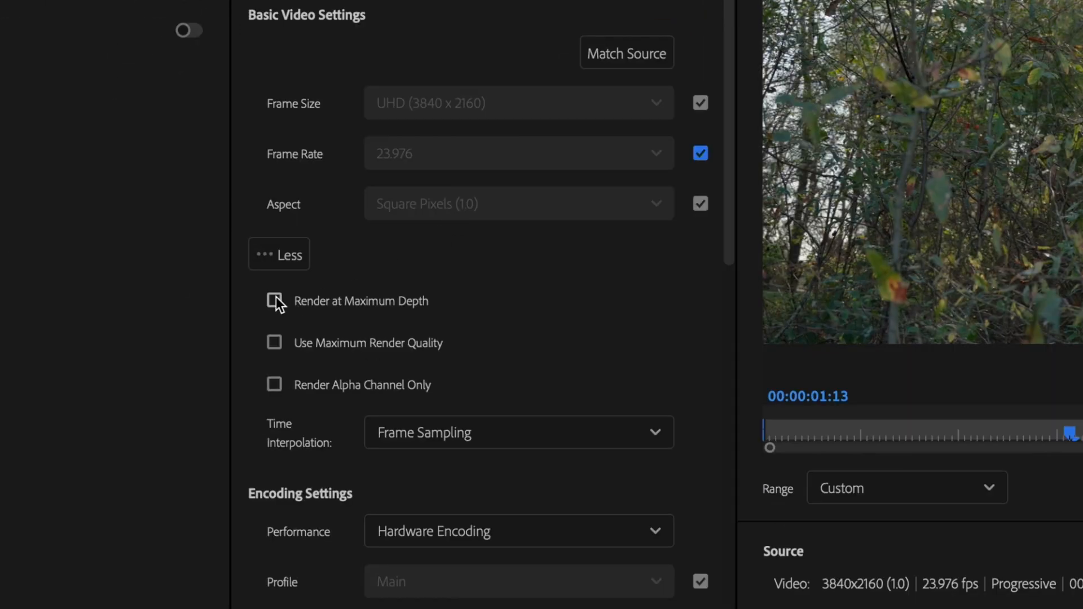
click(273, 301)
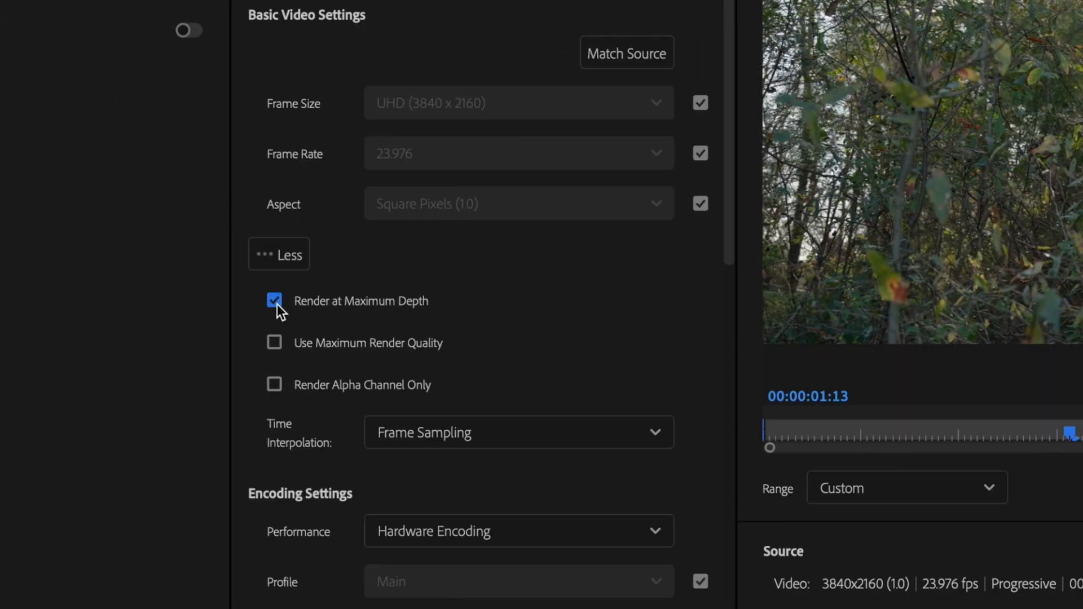
mouse_move(274, 343)
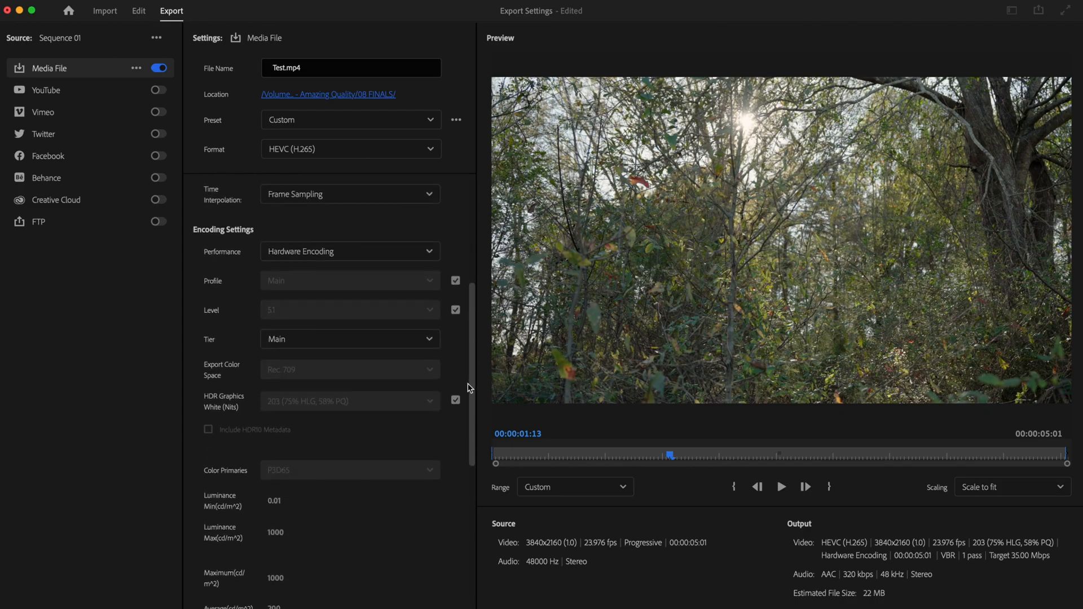
Set Performance to Software Encoding, keeping Tier on Main
click(349, 251)
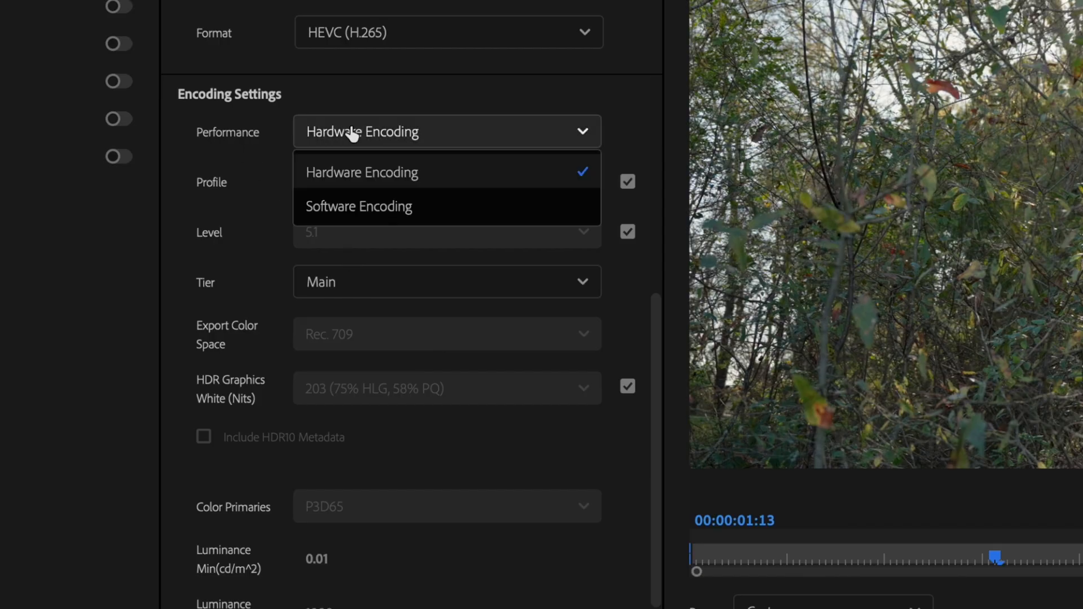
click(357, 206)
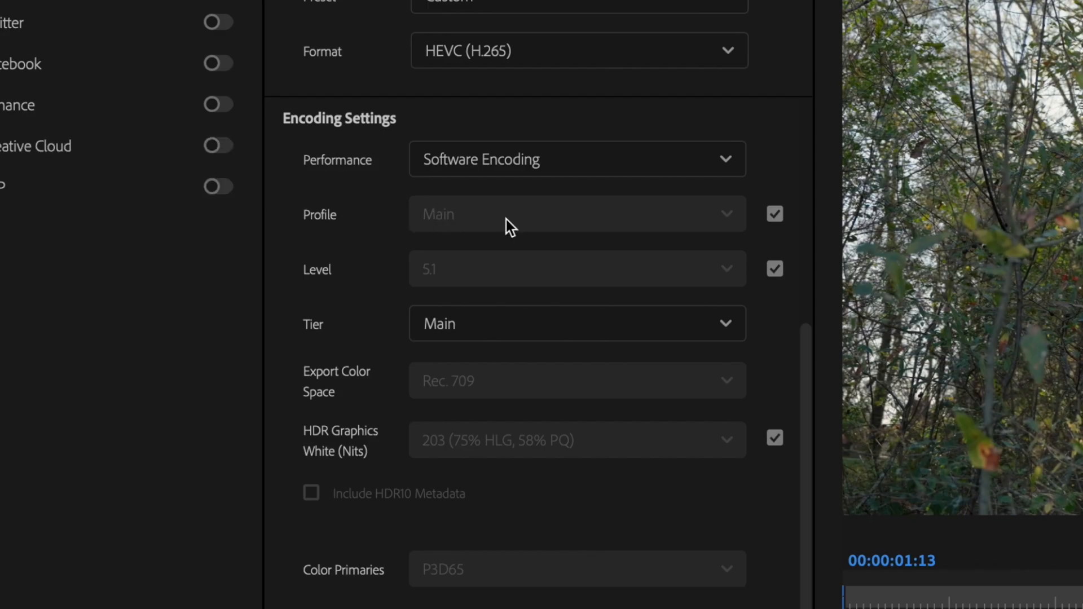
mouse_move(515, 289)
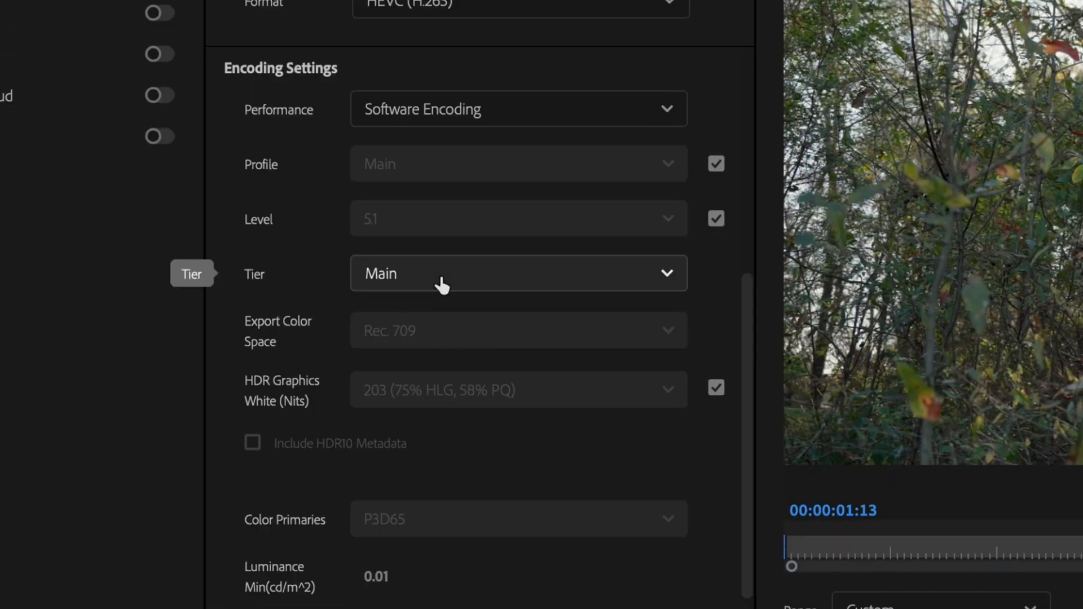
click(518, 273)
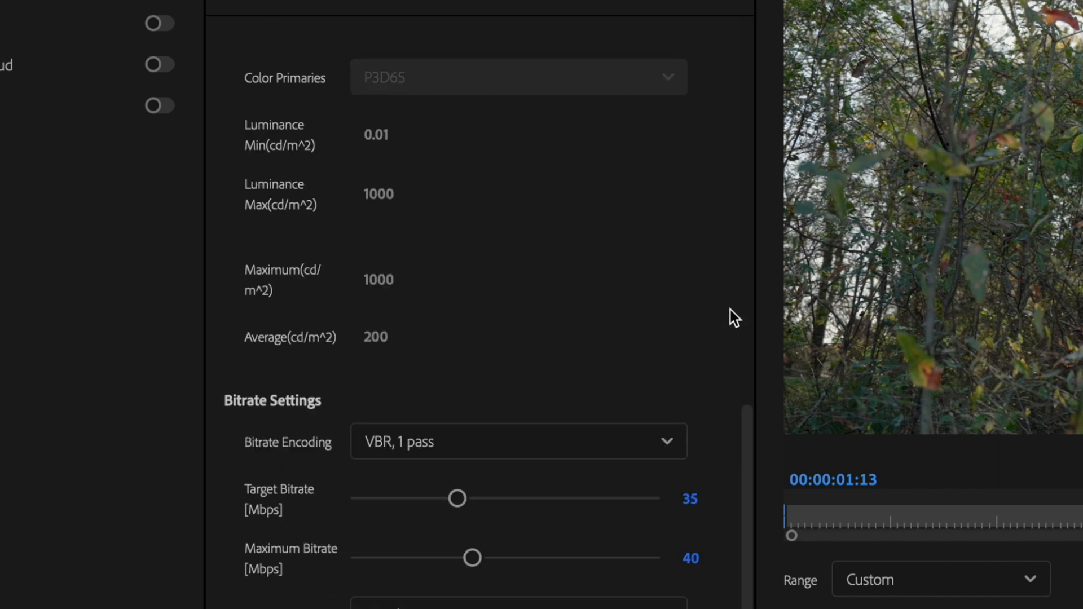
Set bitrate encoding to CBR at 50 Mbps target and quality to Highest (slowest)
scroll(down, 3)
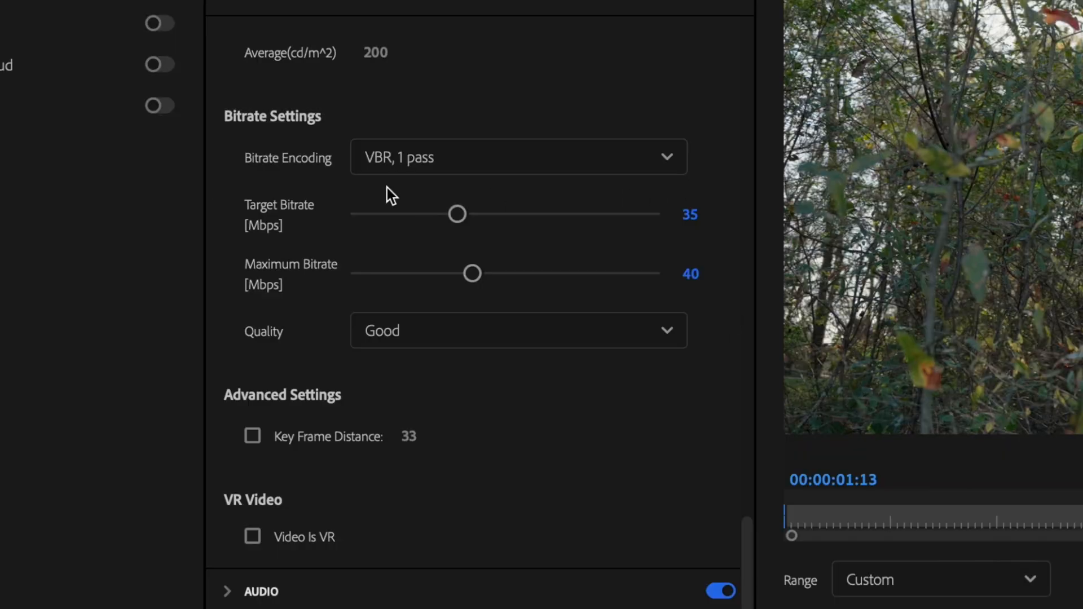
click(517, 157)
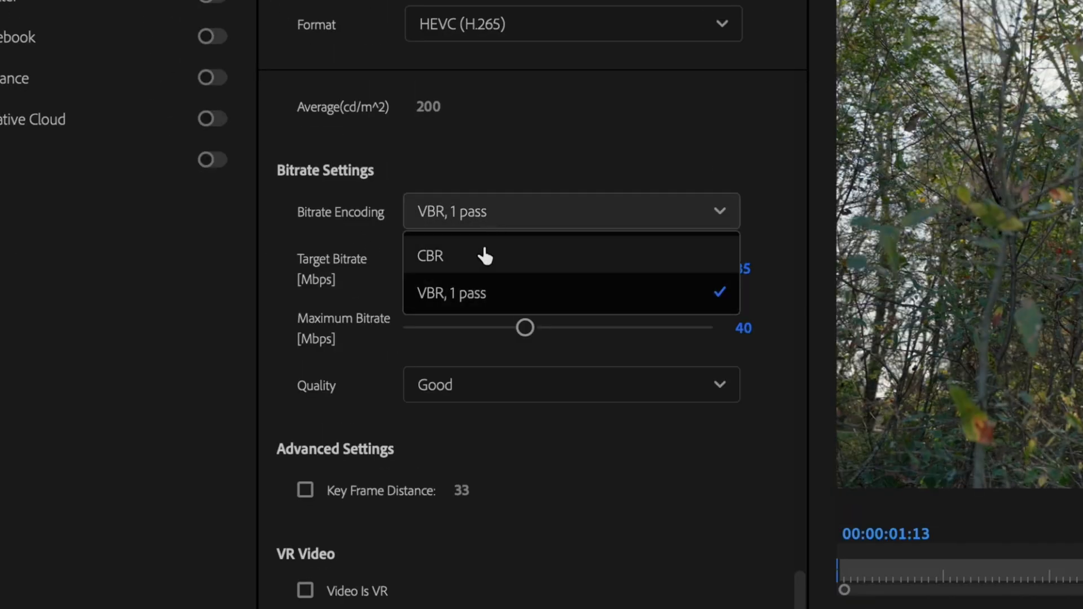
click(430, 255)
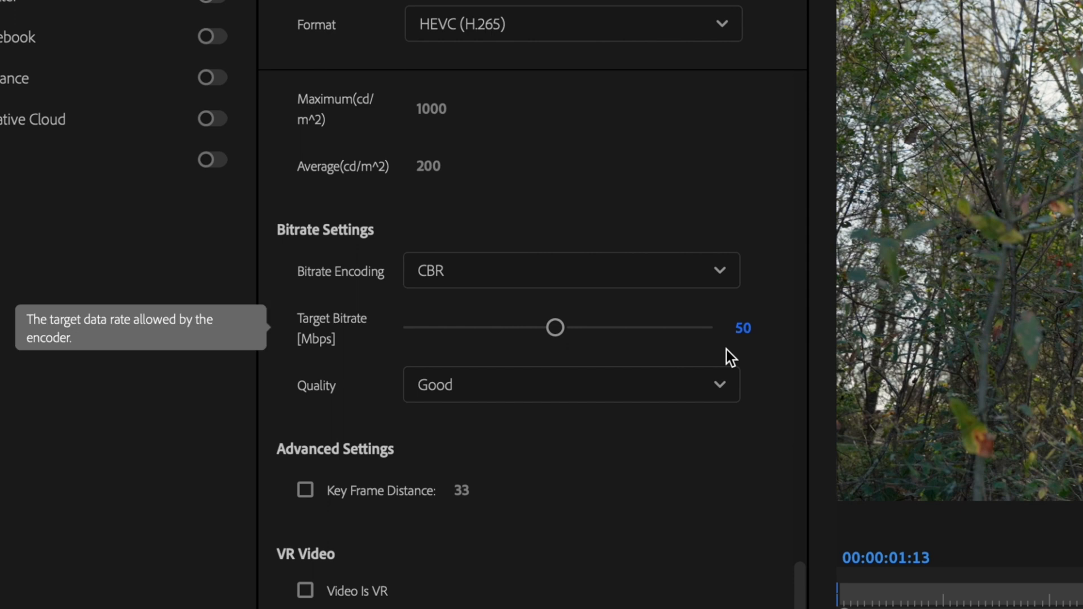
mouse_move(750, 356)
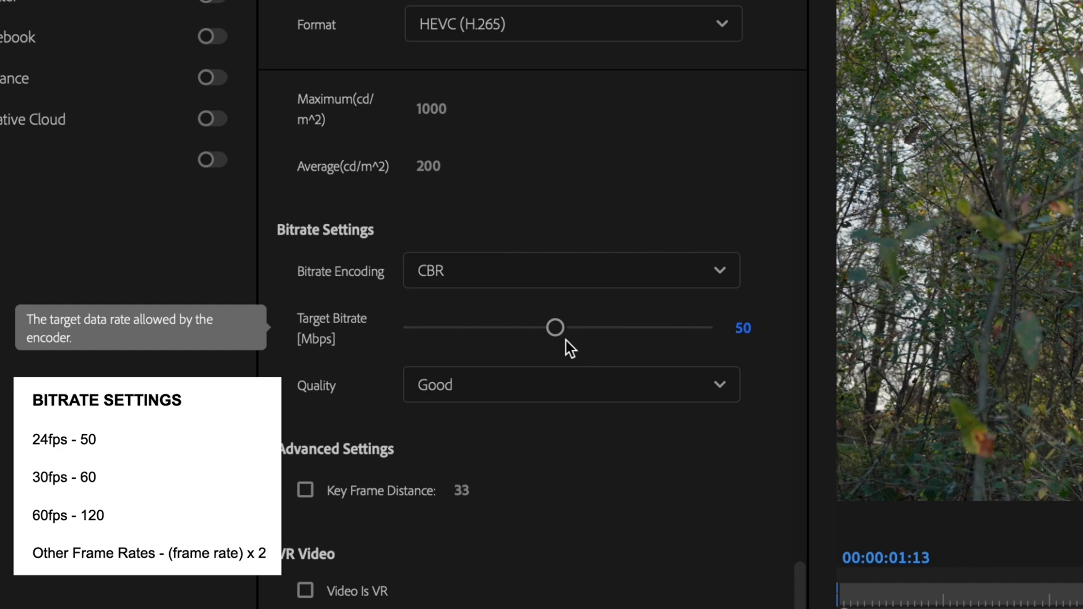
drag(554, 327, 684, 327)
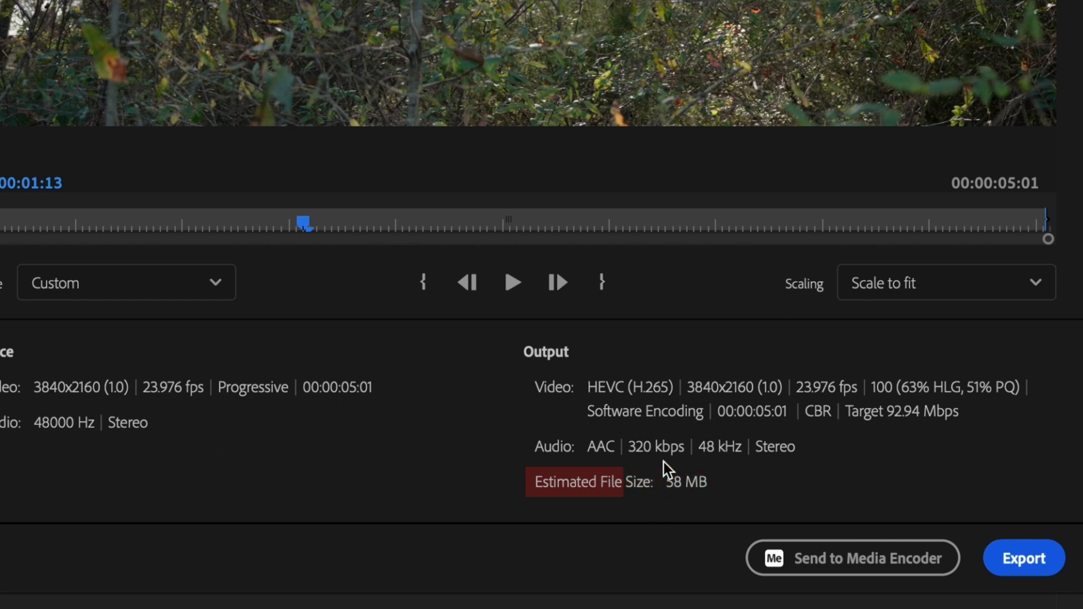
click(564, 247)
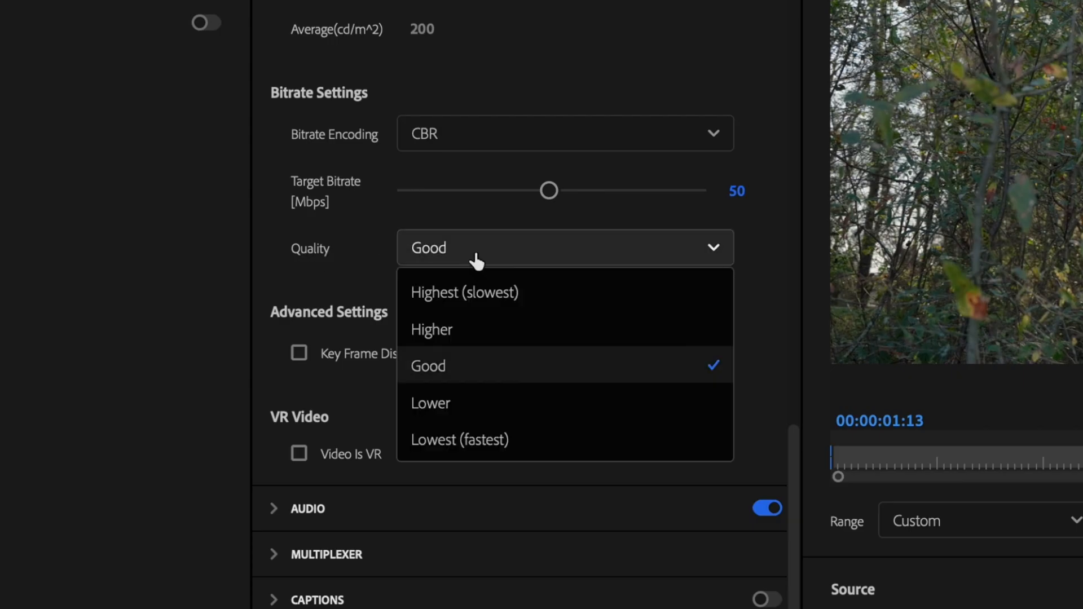
click(465, 292)
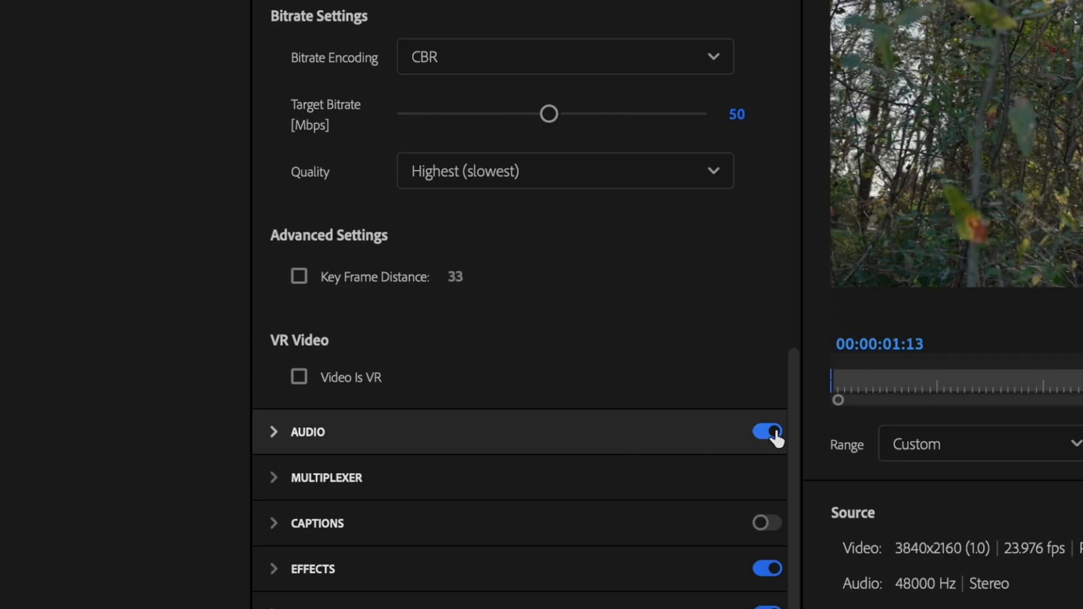
mouse_move(278, 411)
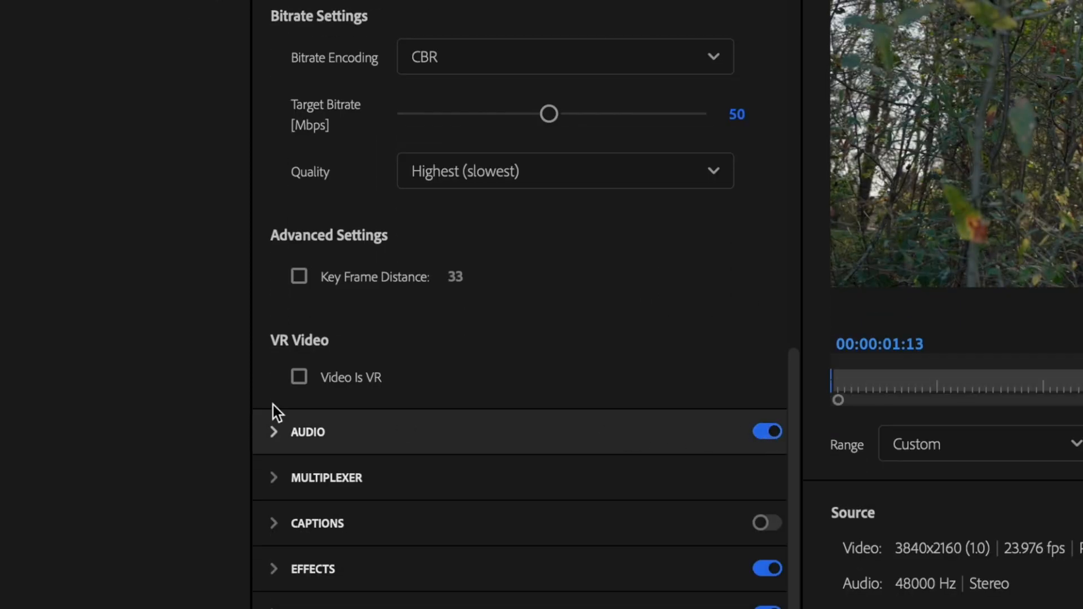
Expand the Audio section to review AAC, 48000 Hz, Stereo, 320 kbps
click(274, 432)
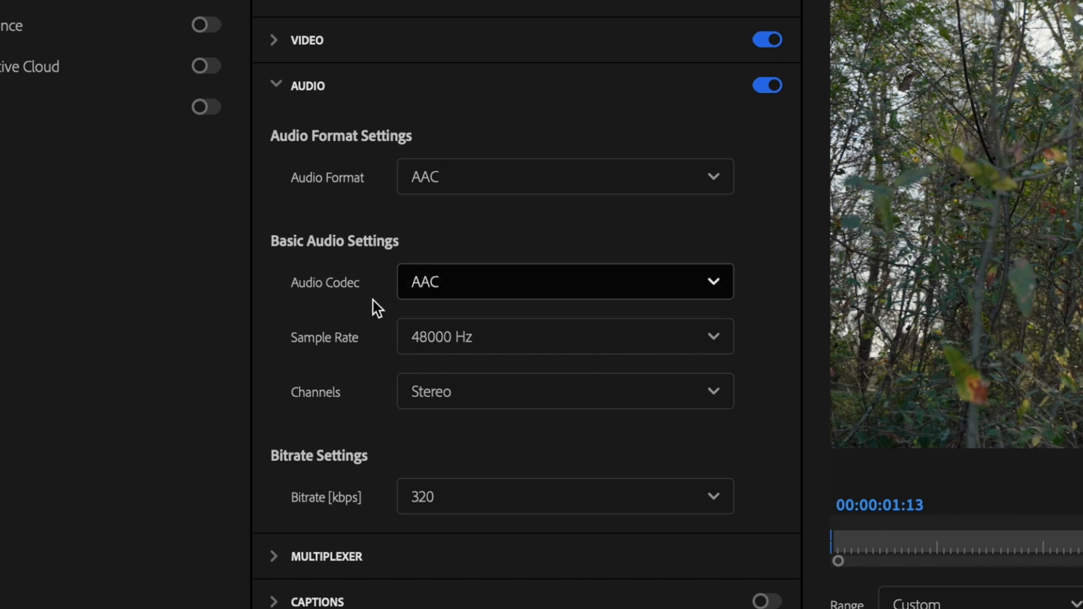
mouse_move(279, 373)
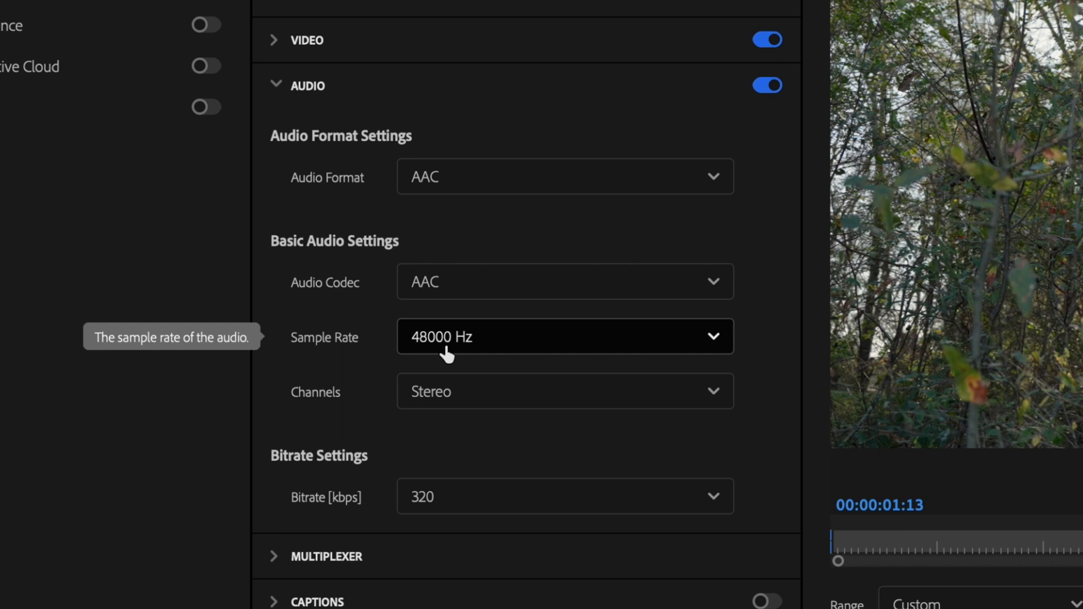
mouse_move(446, 422)
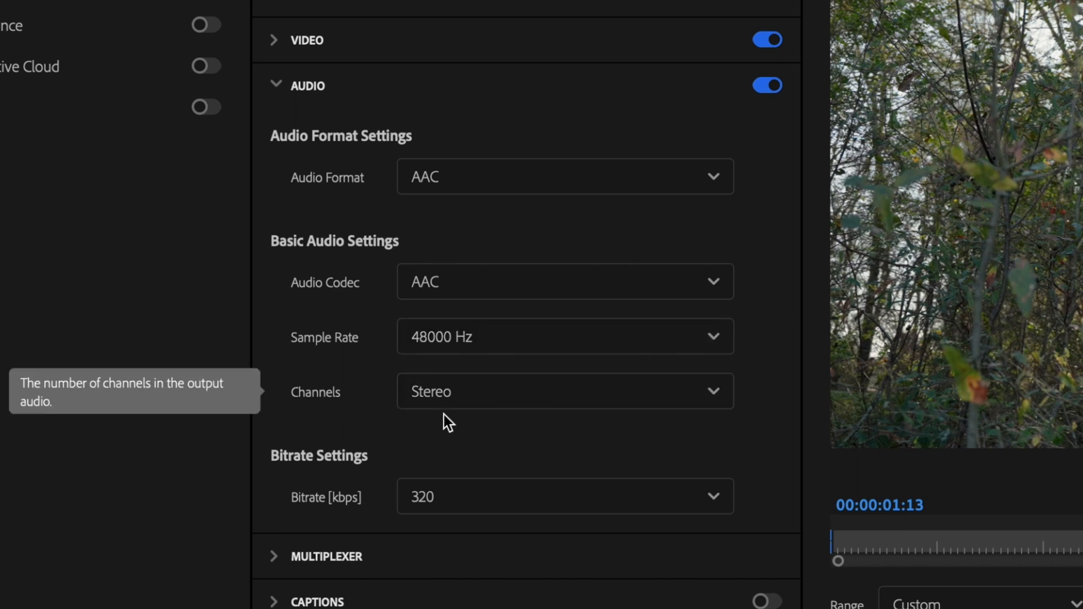
mouse_move(354, 506)
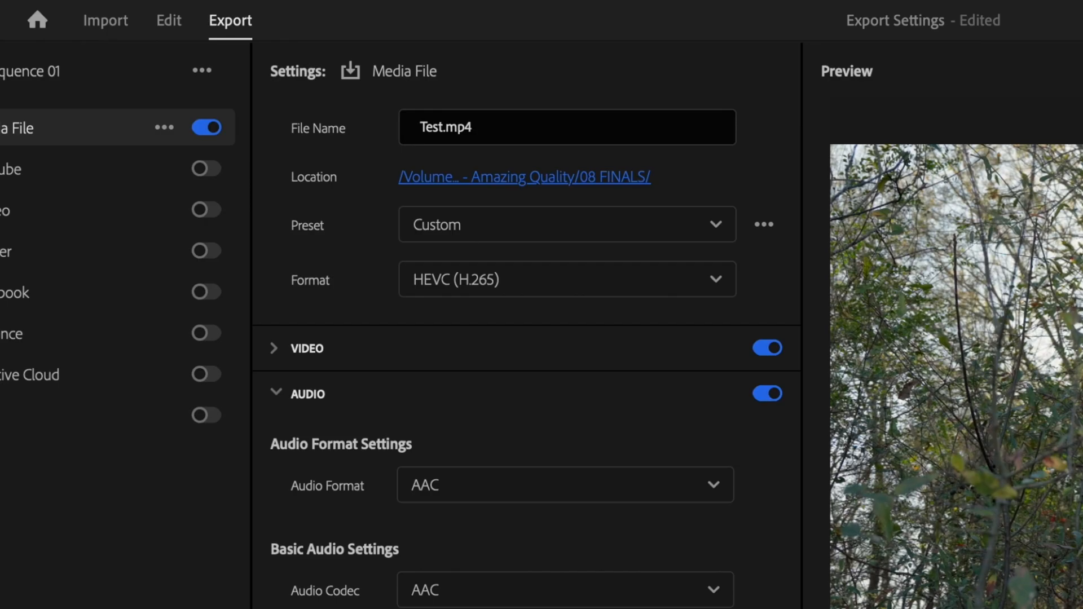
Save the current export settings as the preset 'Best 4K Export Settings'
click(764, 224)
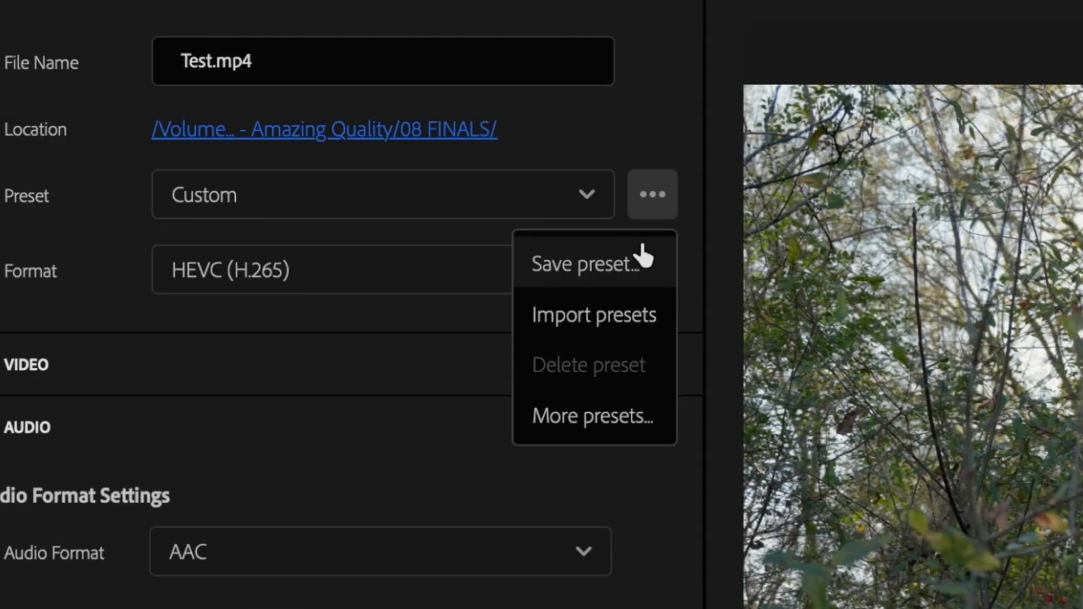
click(582, 264)
text(Best 4K Export Setting)
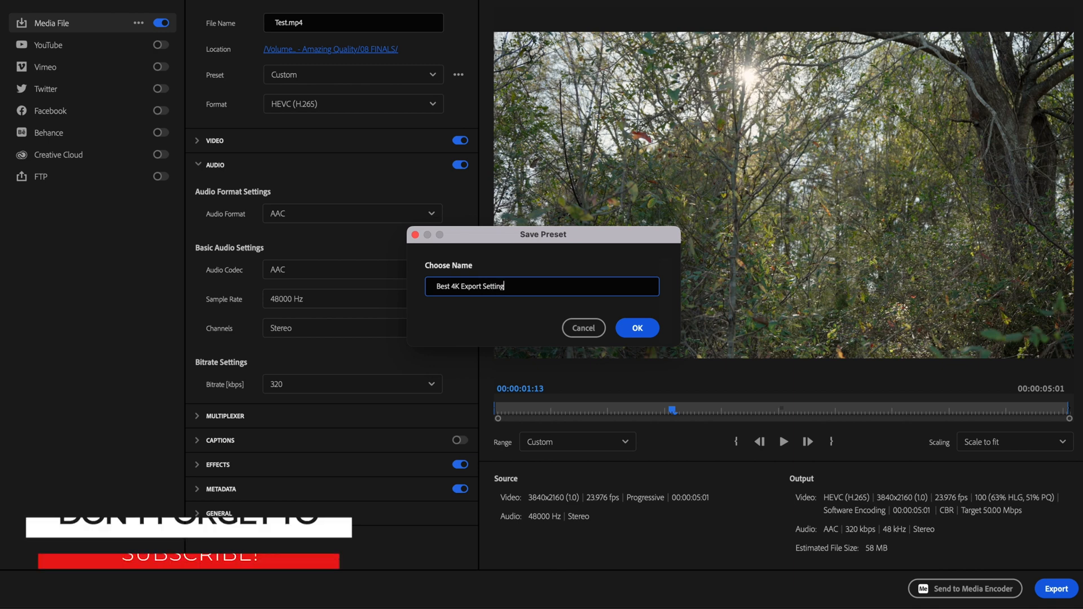
click(636, 327)
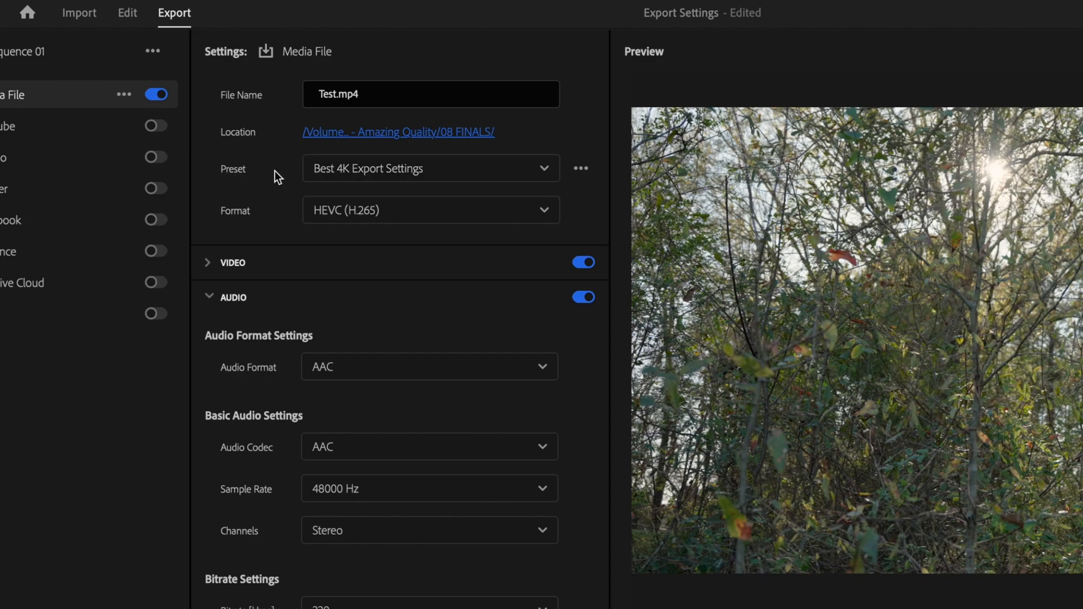
Expand the Video section to review UHD 3840x2160 at 23.976 fps
click(431, 168)
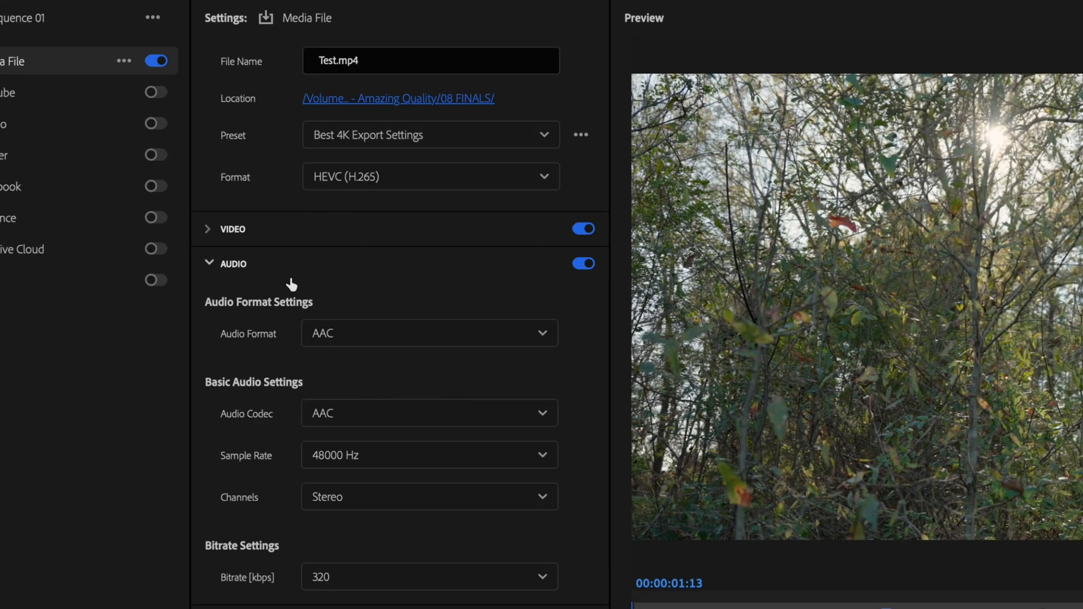
click(231, 229)
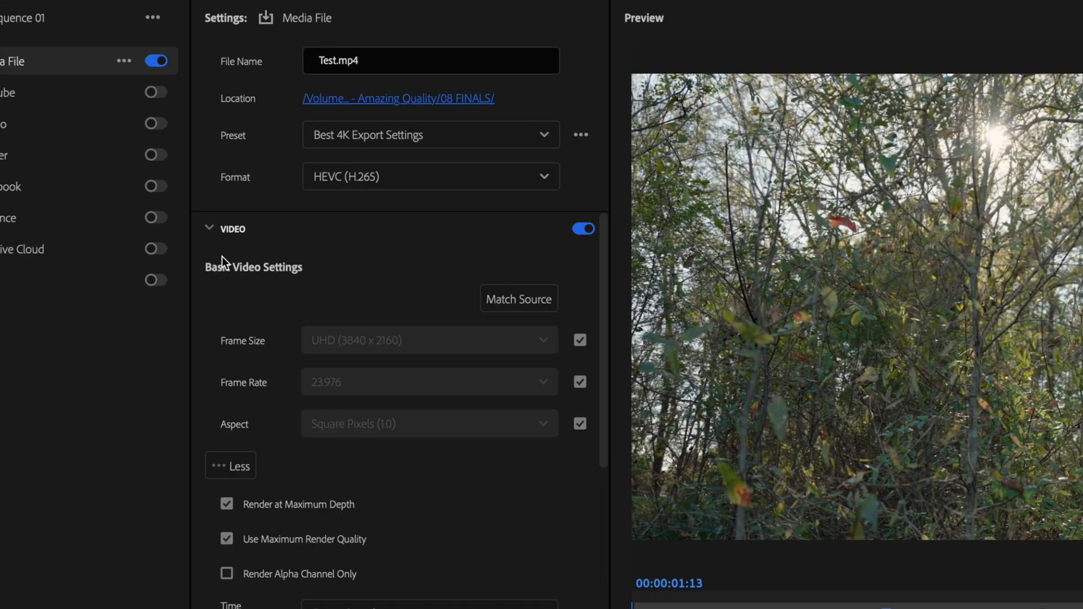